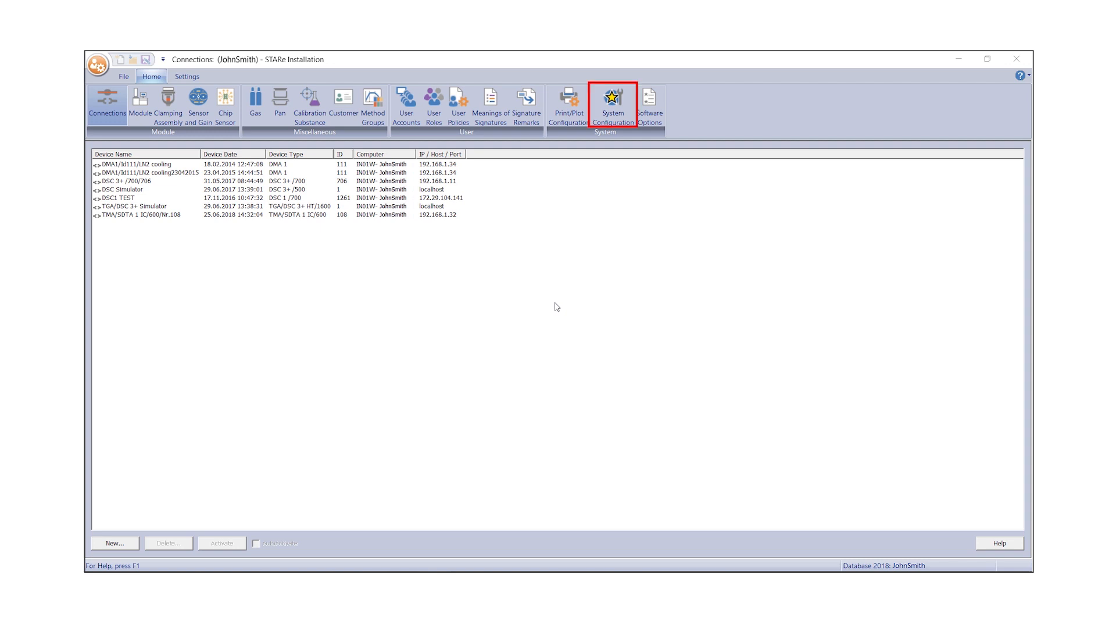
{"action": "mouse_move", "coordinate": [612, 99]}
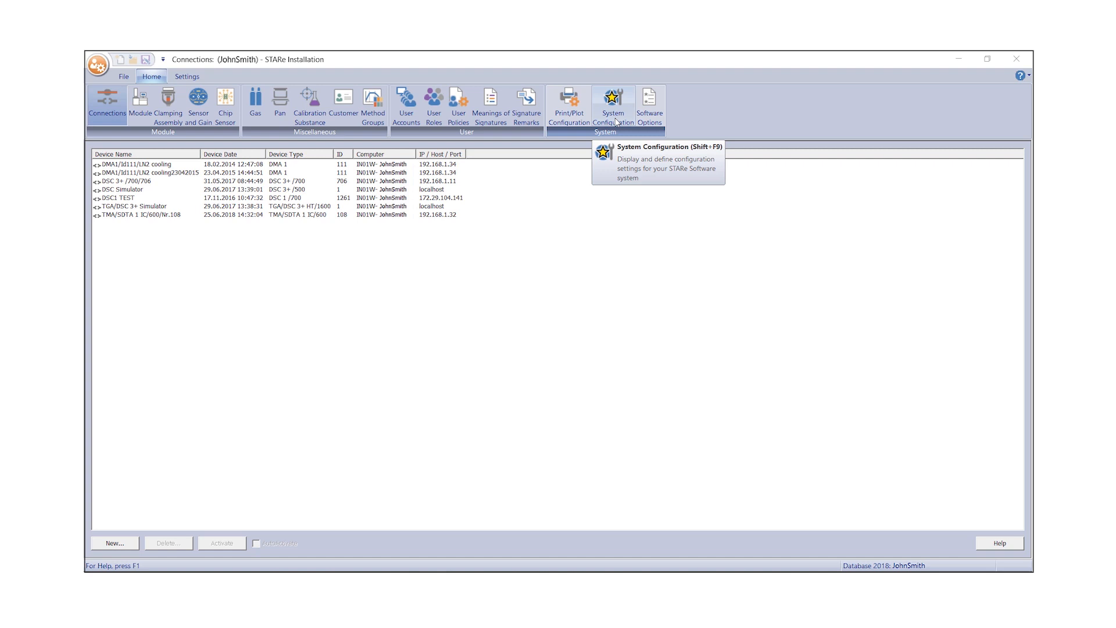
- Go to the System Configuration page from the Home ribbon
{"action": "left_click", "coordinate": [613, 99]}
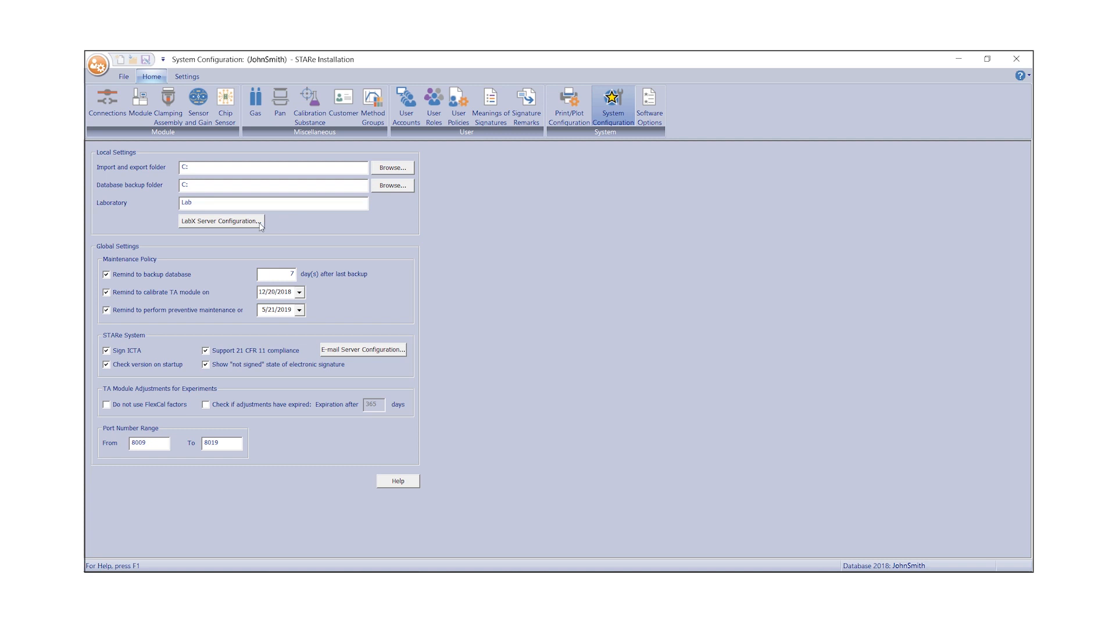
- Bring up the LabX Server Configuration dialog under Local Settings
{"action": "left_click", "coordinate": [220, 221]}
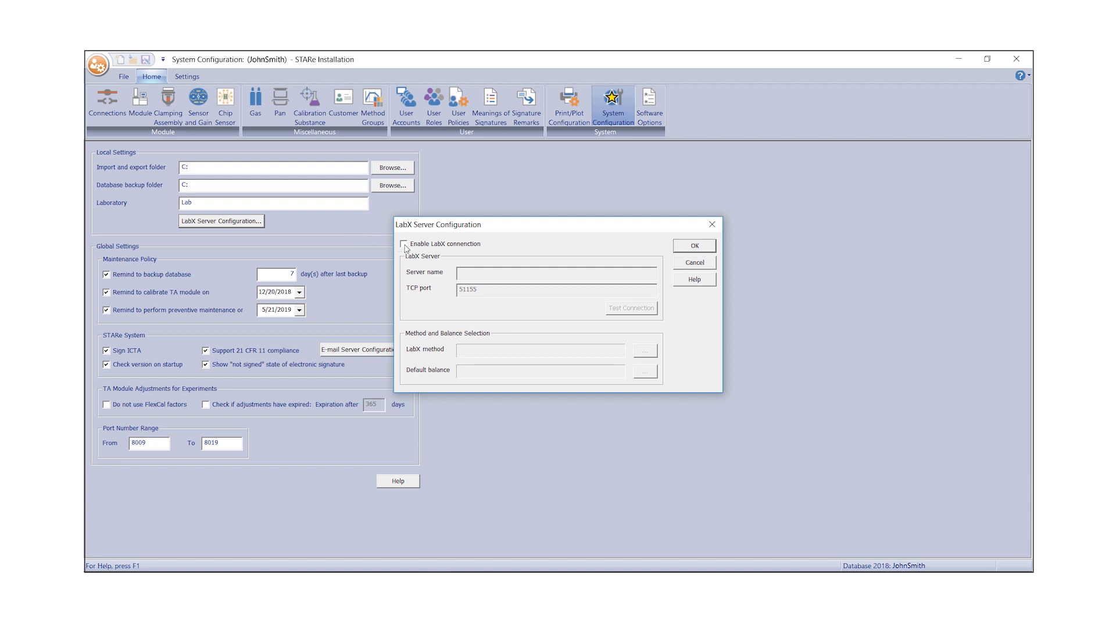
- Enable the LabX connection, enter the server computer name, and confirm a successful connection test
{"action": "left_click", "coordinate": [405, 243]}
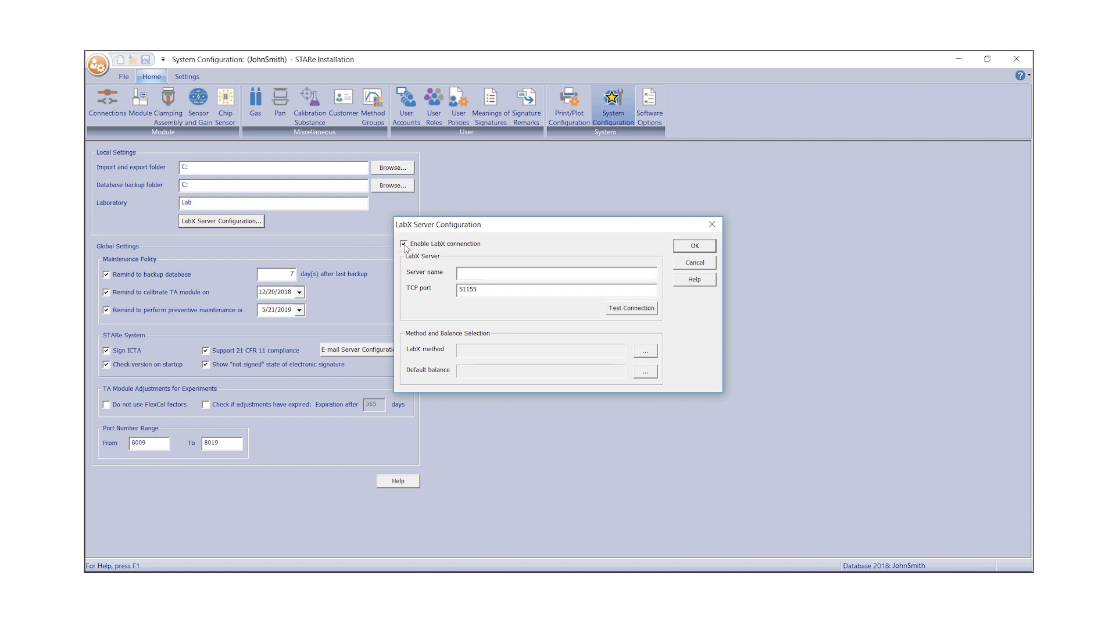
{"action": "left_click", "coordinate": [555, 272]}
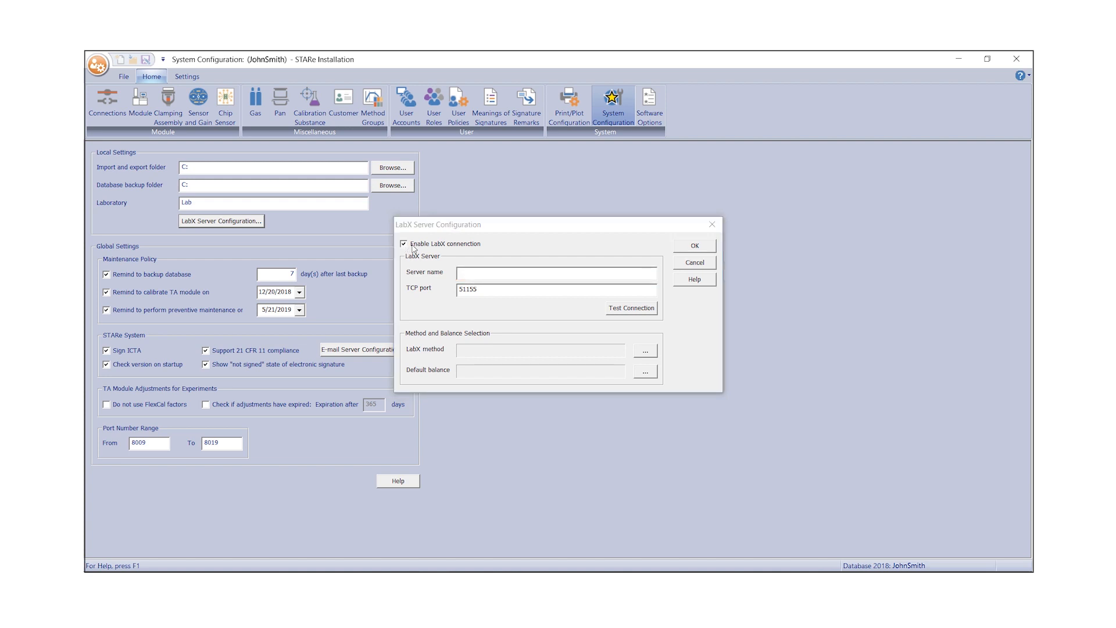
{"action": "left_click", "coordinate": [555, 272]}
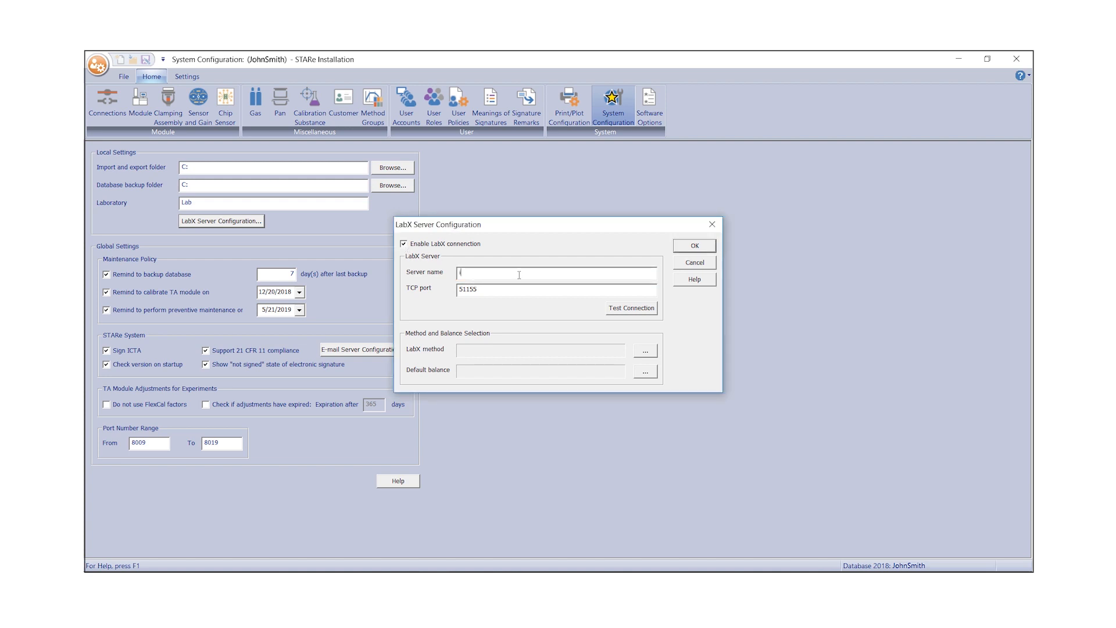
{"action": "type", "text": "in01w-"}
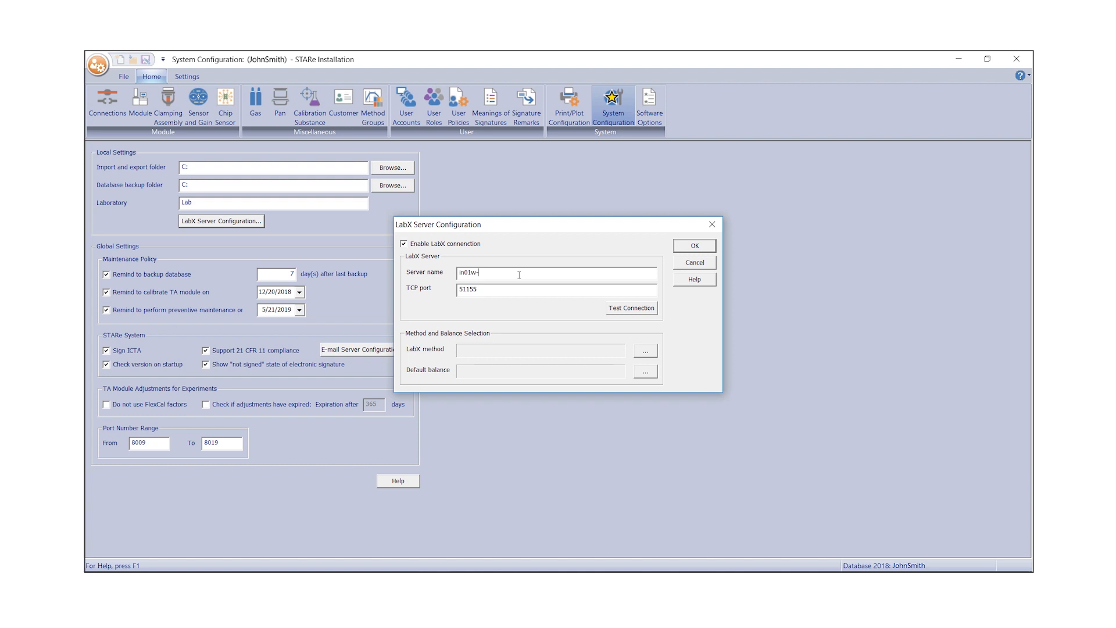
{"action": "type", "text": "JohnSm"}
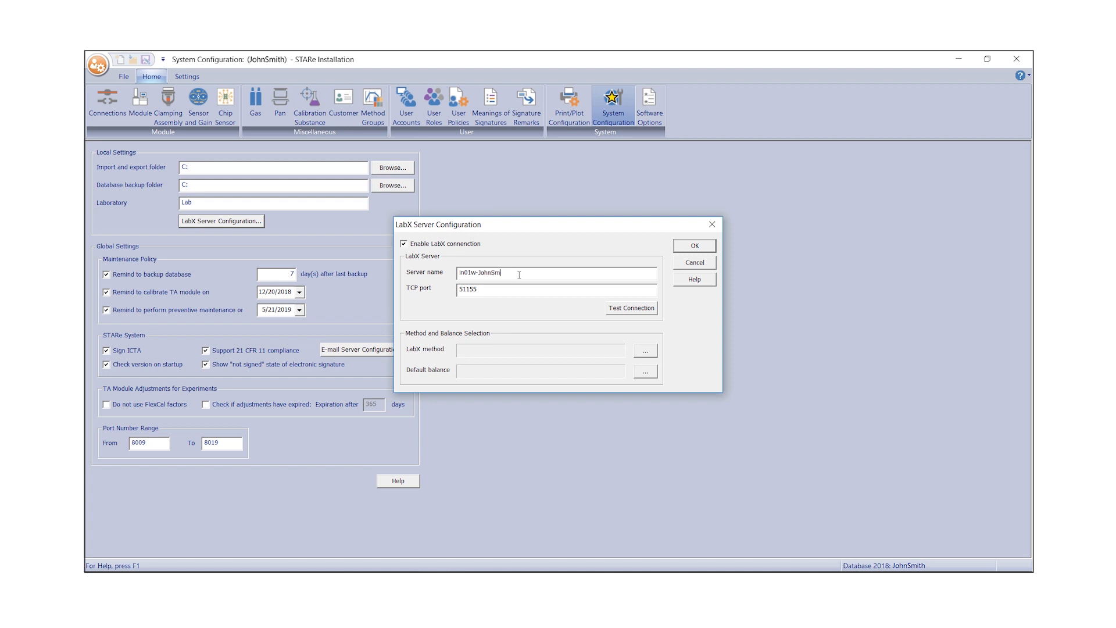
{"action": "type", "text": "ith"}
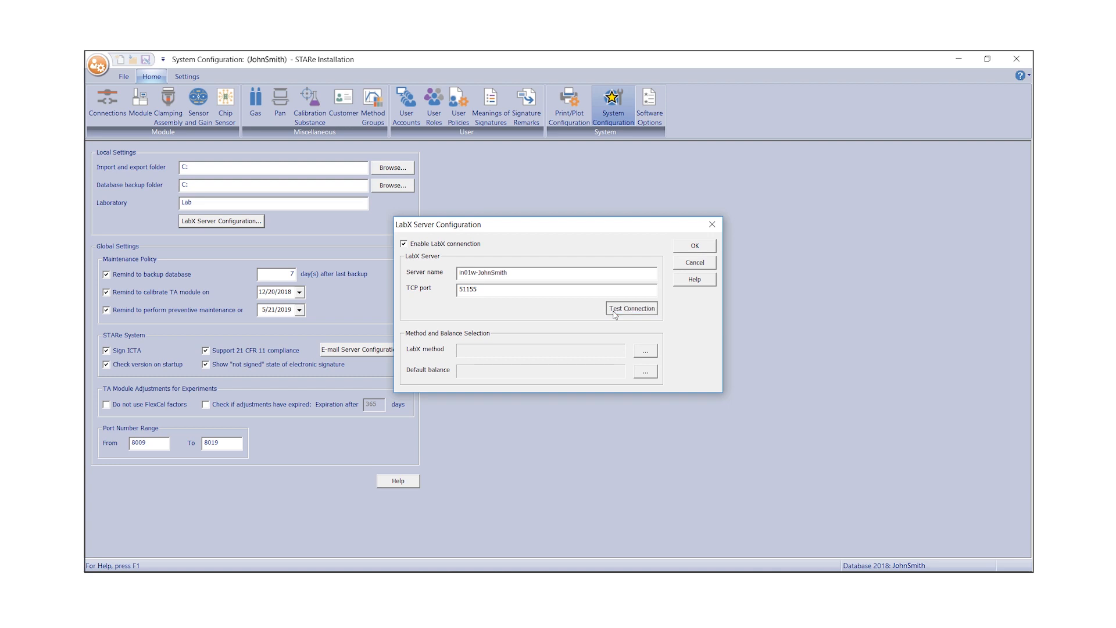
{"action": "left_click", "coordinate": [630, 308]}
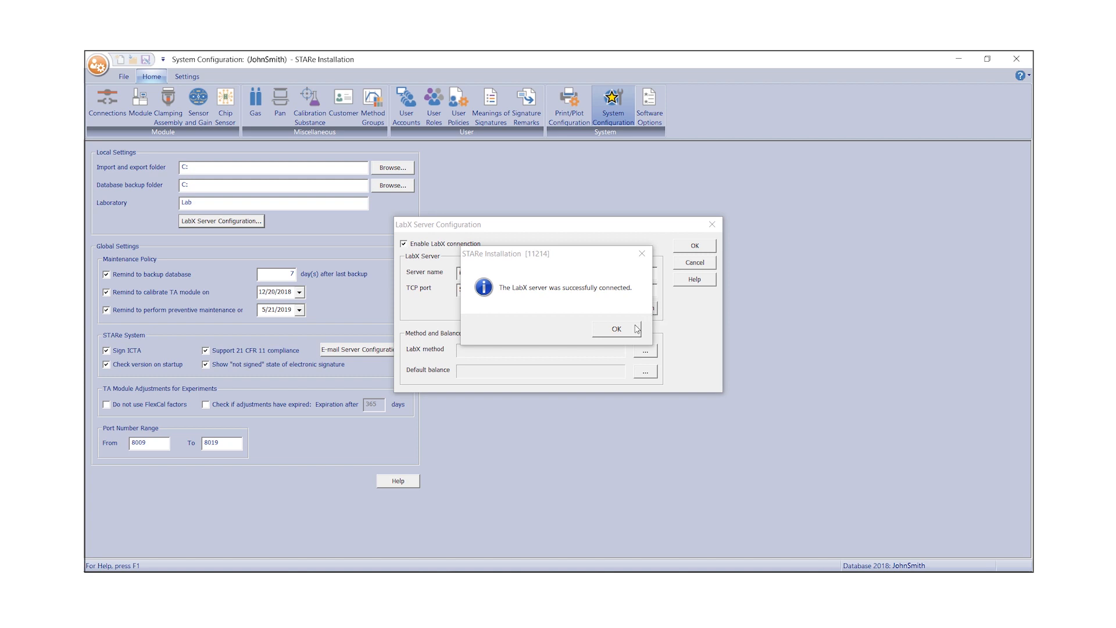
{"action": "left_click", "coordinate": [615, 328]}
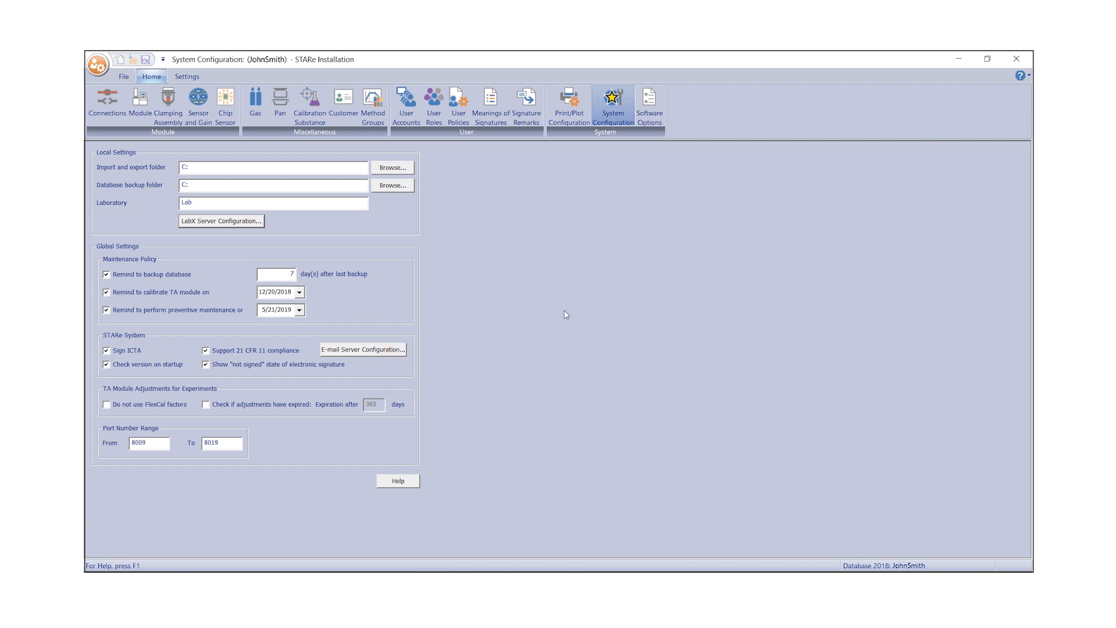
{"action": "mouse_move", "coordinate": [405, 103]}
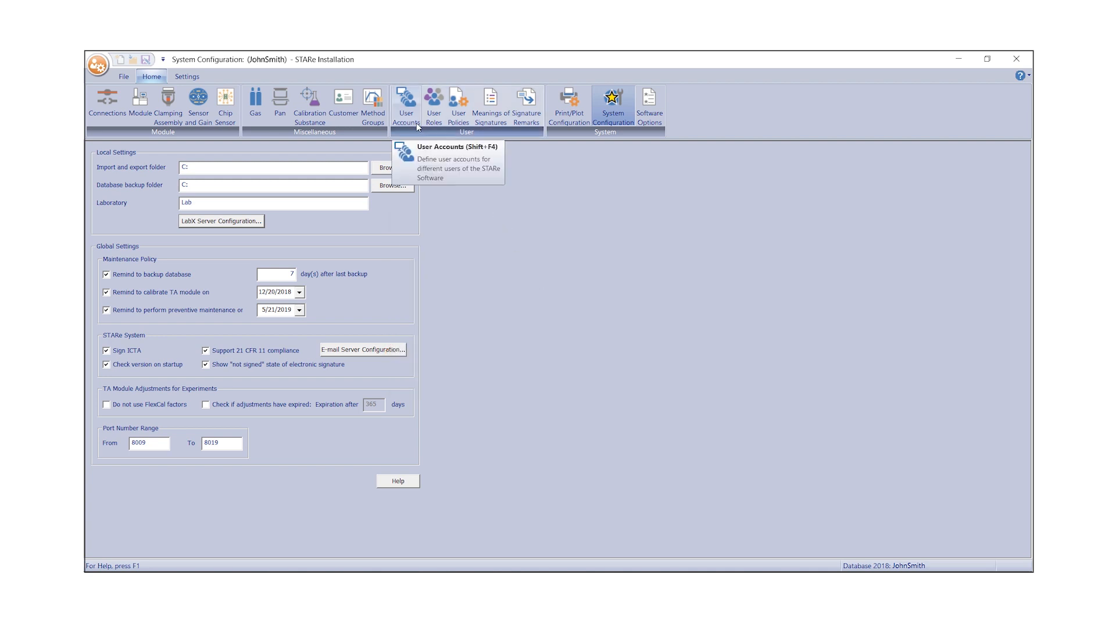
- Load the saved administrator account in the User Accounts editor
{"action": "left_click", "coordinate": [405, 104]}
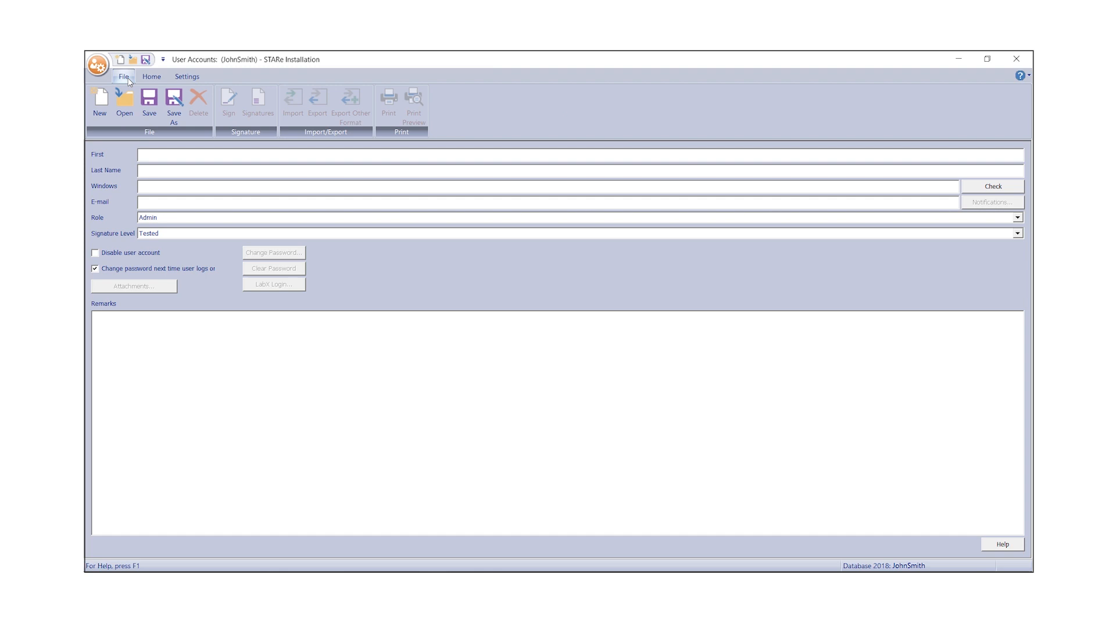
{"action": "left_click", "coordinate": [124, 102]}
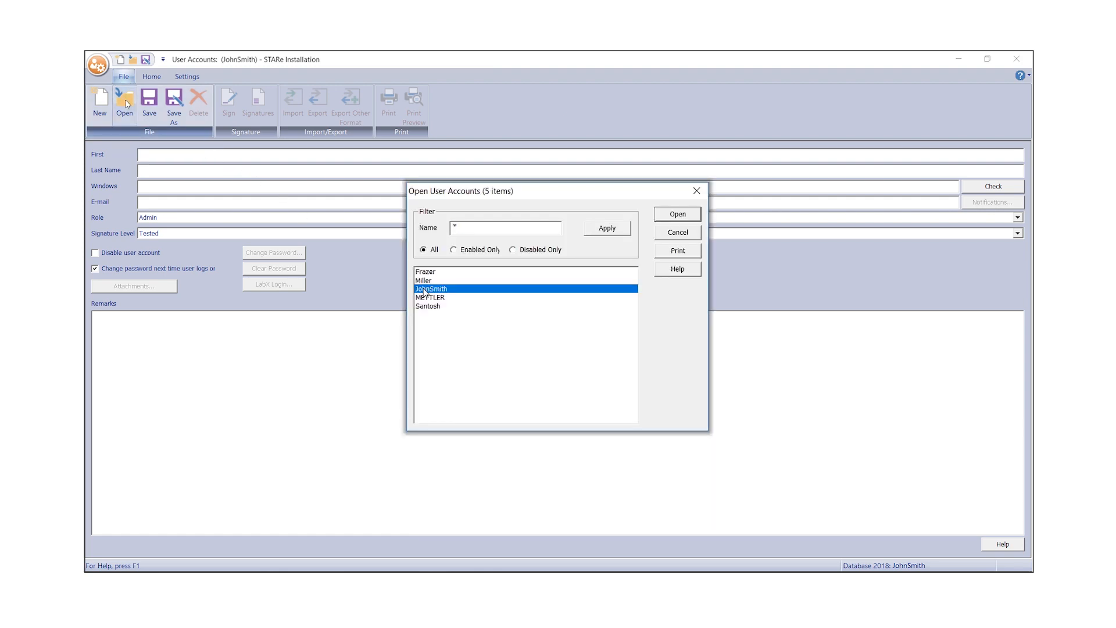
{"action": "left_click", "coordinate": [675, 214]}
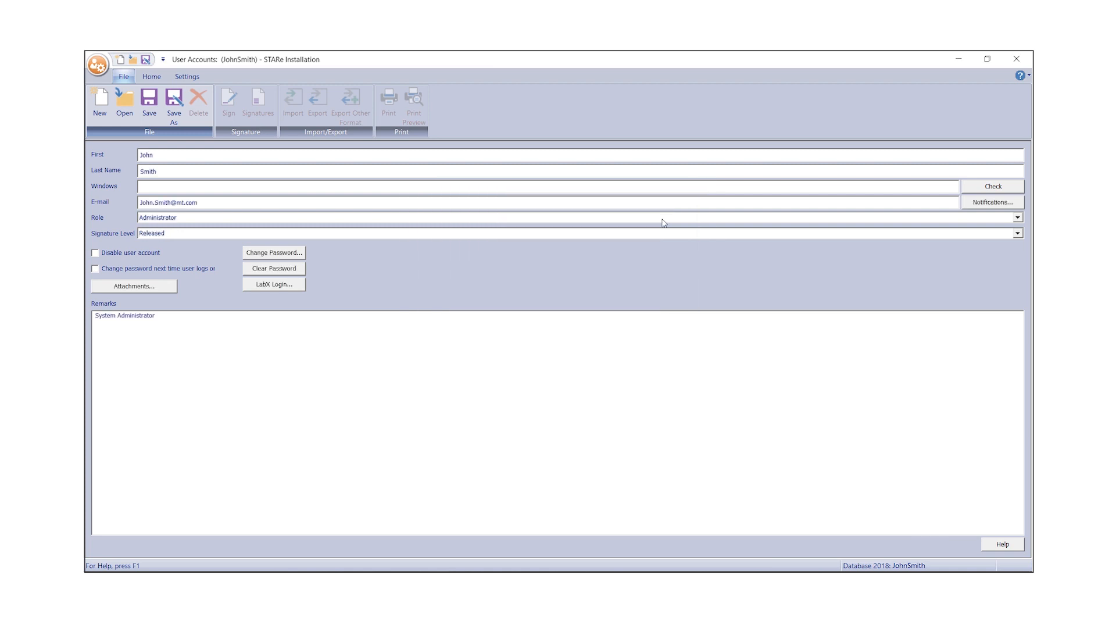
{"action": "left_click", "coordinate": [273, 284]}
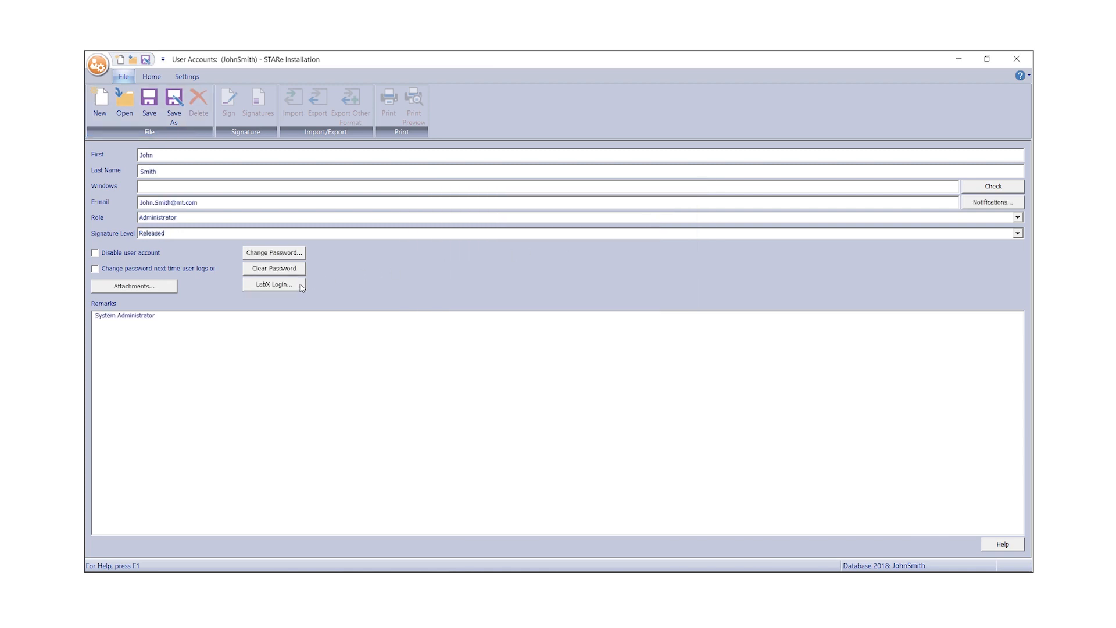
- Give the administrator the LabX user name JohnSmith and test the login
{"action": "left_click", "coordinate": [273, 285]}
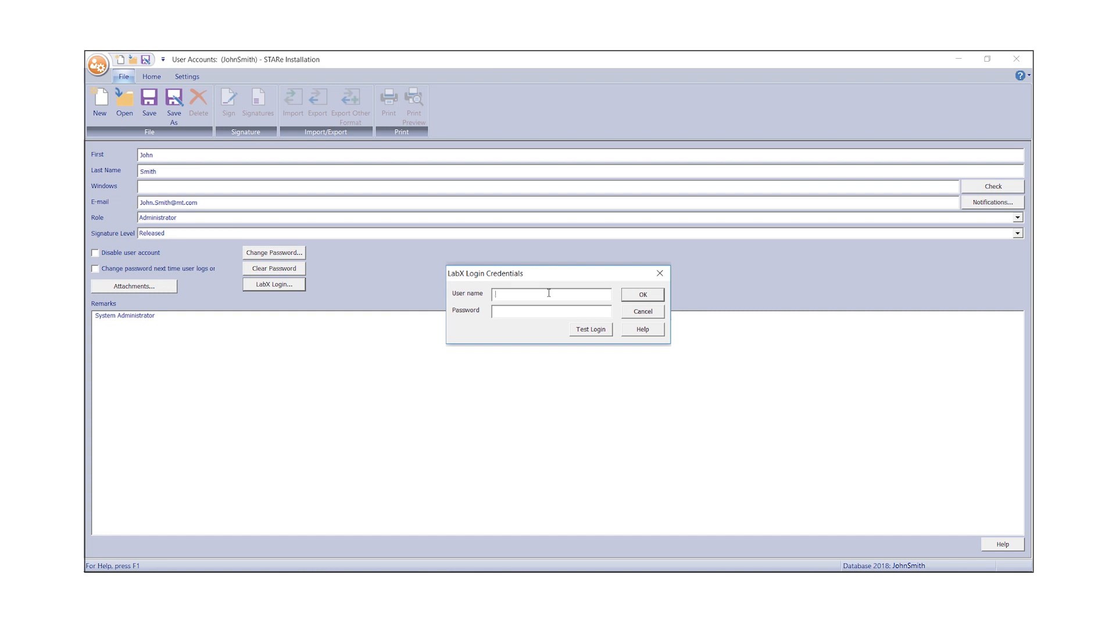
{"action": "type", "text": "JohnSmith"}
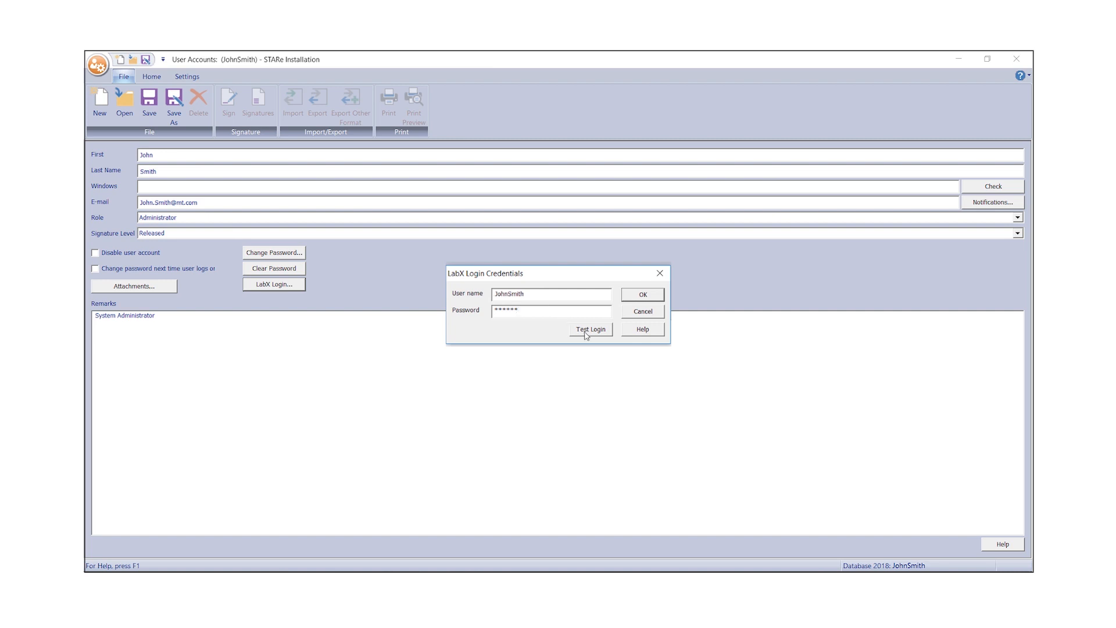
{"action": "left_click", "coordinate": [590, 329]}
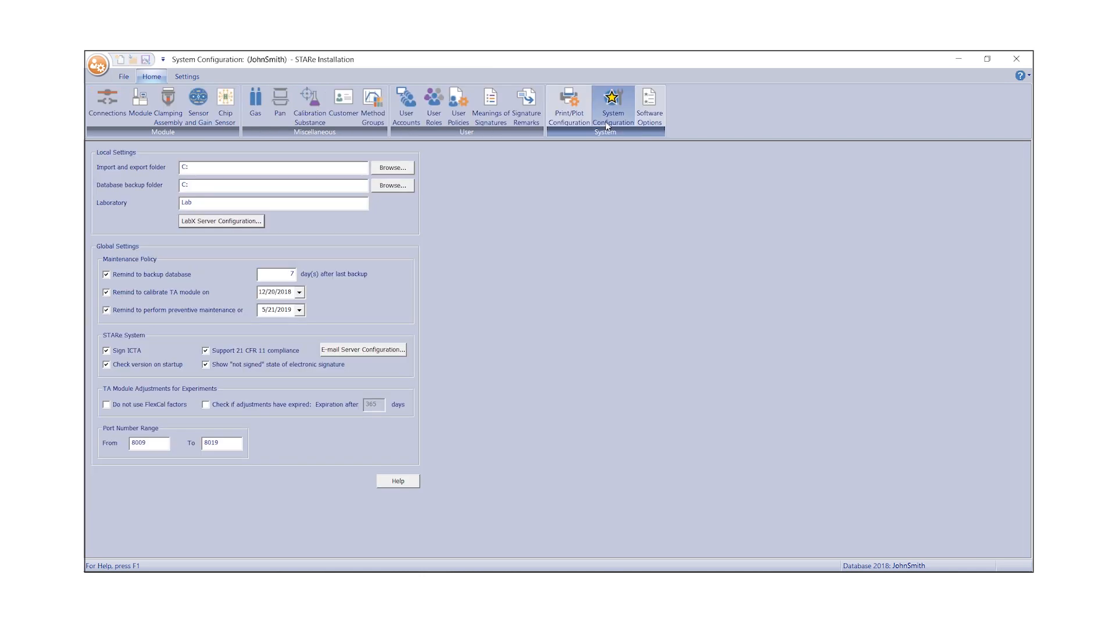
- Reopen LabX Server Configuration and choose STARLabX from the released methods list
{"action": "left_click", "coordinate": [220, 220]}
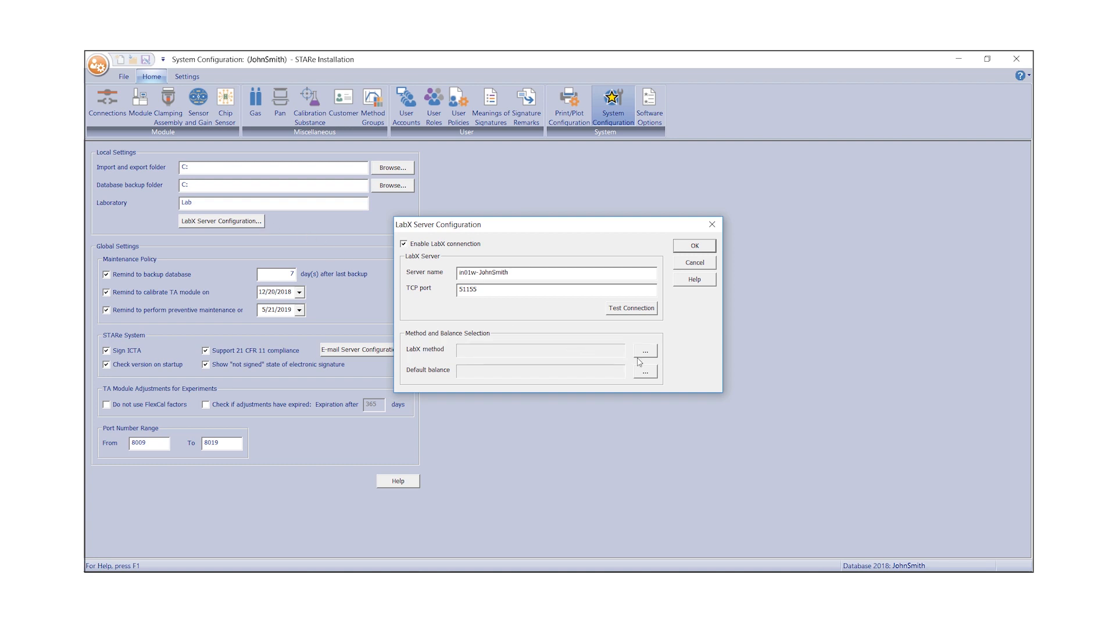
{"action": "left_click", "coordinate": [645, 350]}
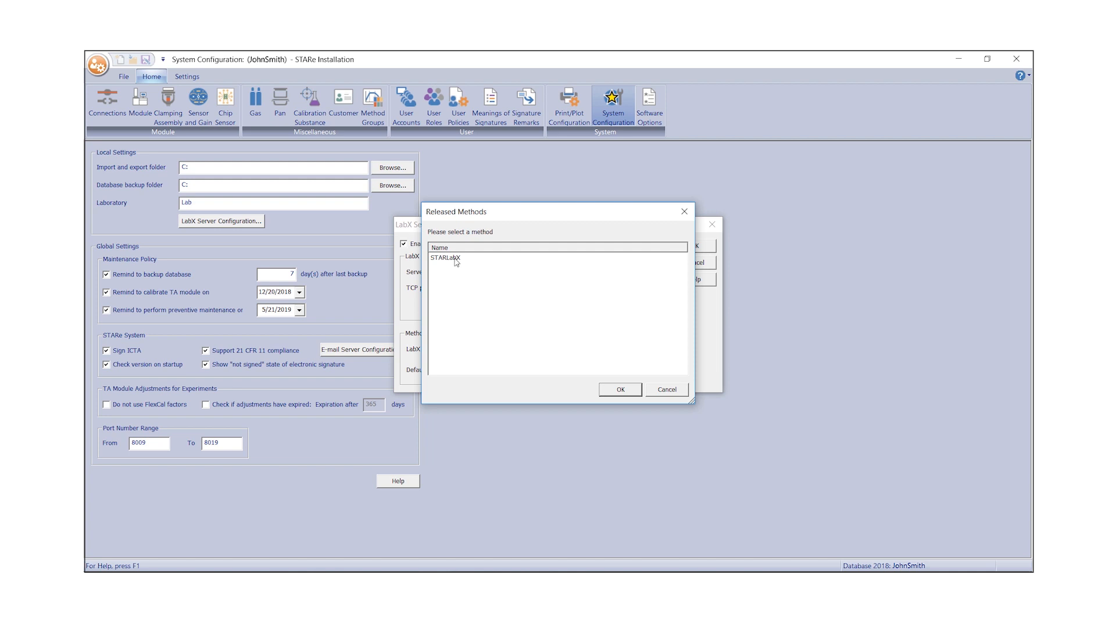
{"action": "left_click", "coordinate": [447, 256]}
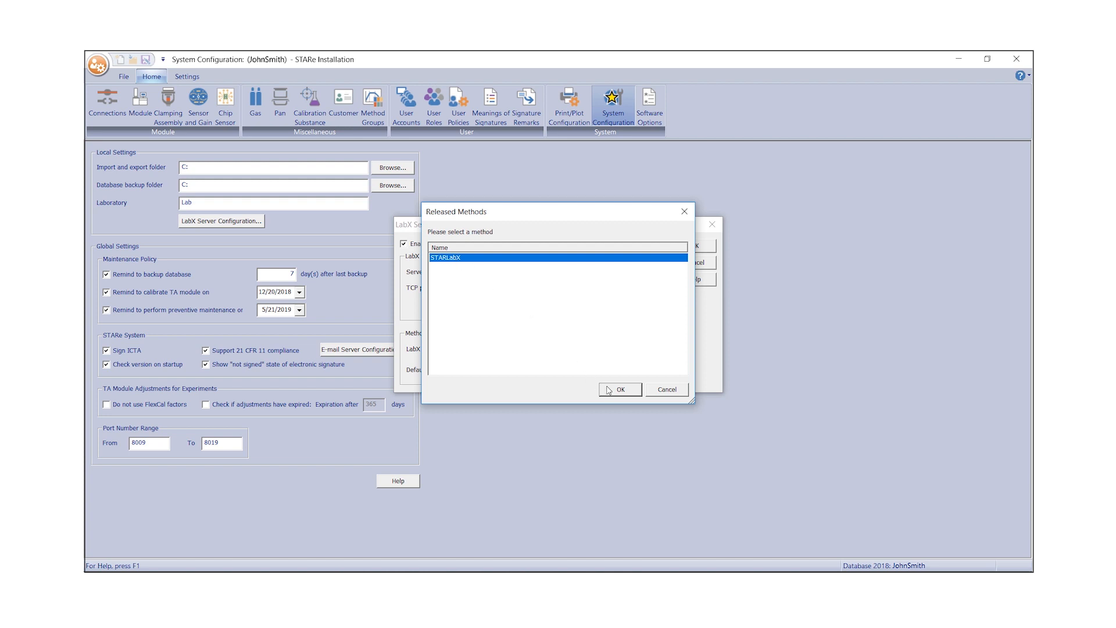
{"action": "left_click", "coordinate": [618, 390]}
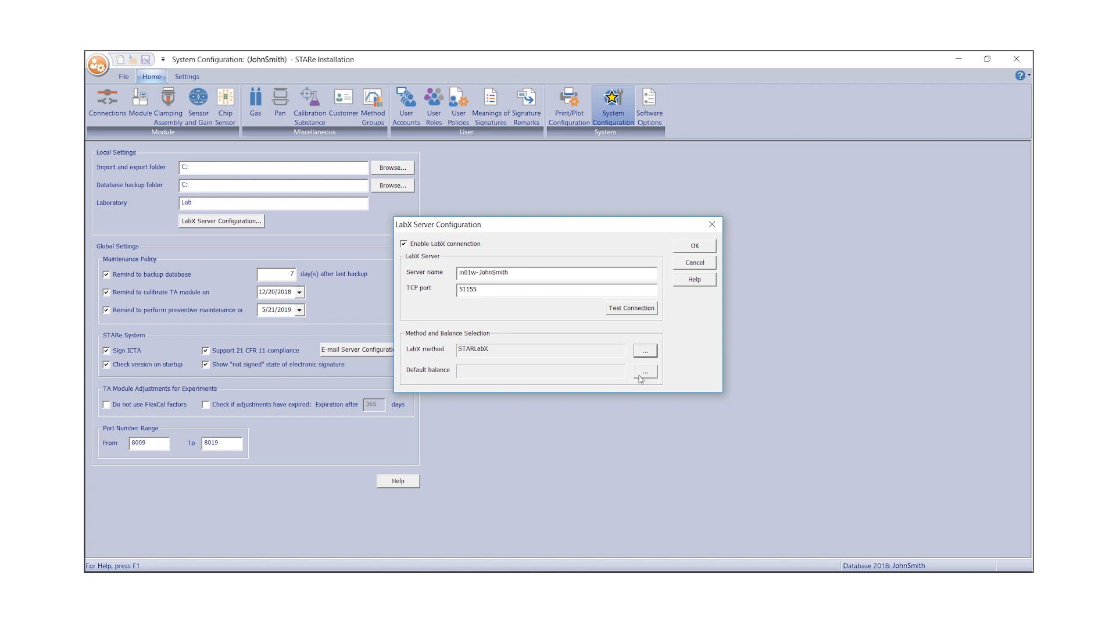
- Select XPR2U as the default balance and save the LabX server settings
{"action": "left_click", "coordinate": [644, 372]}
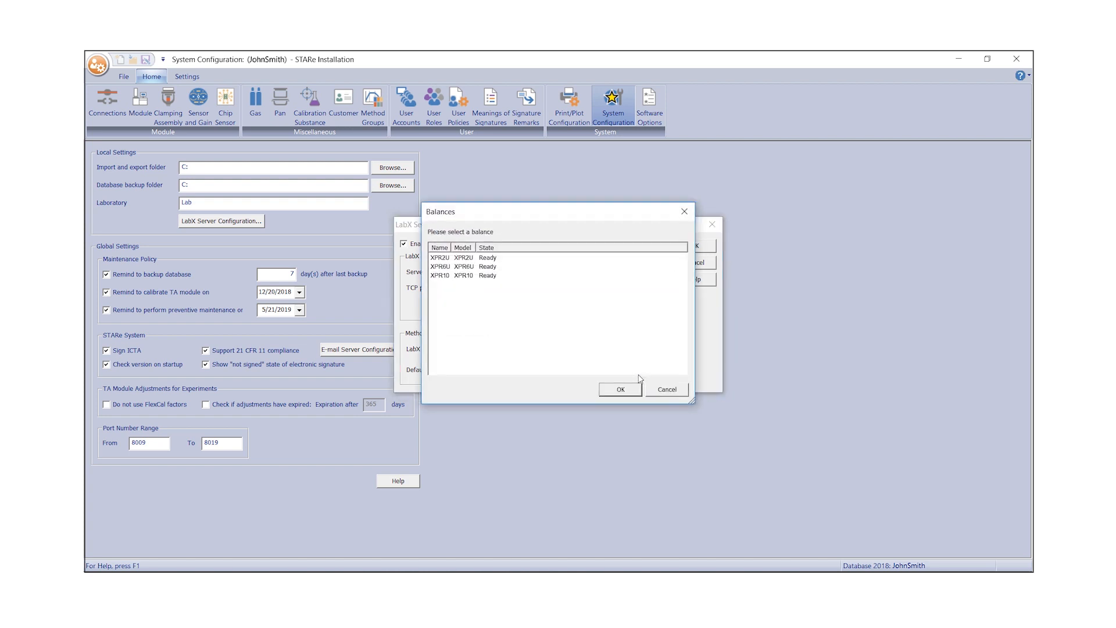
{"action": "left_click", "coordinate": [462, 257]}
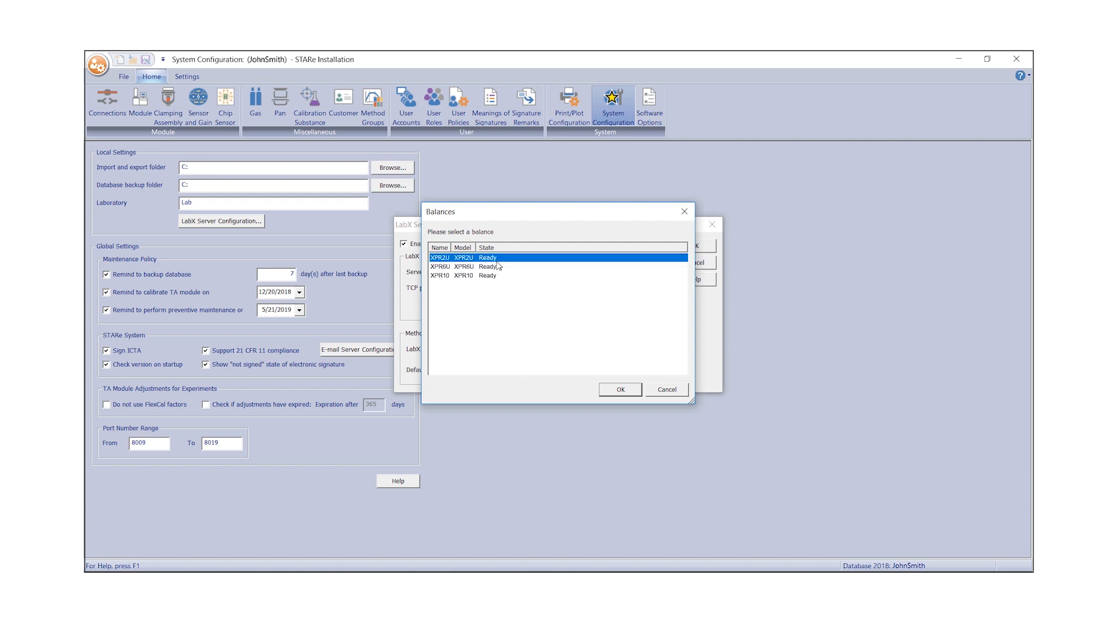
{"action": "left_click", "coordinate": [619, 389]}
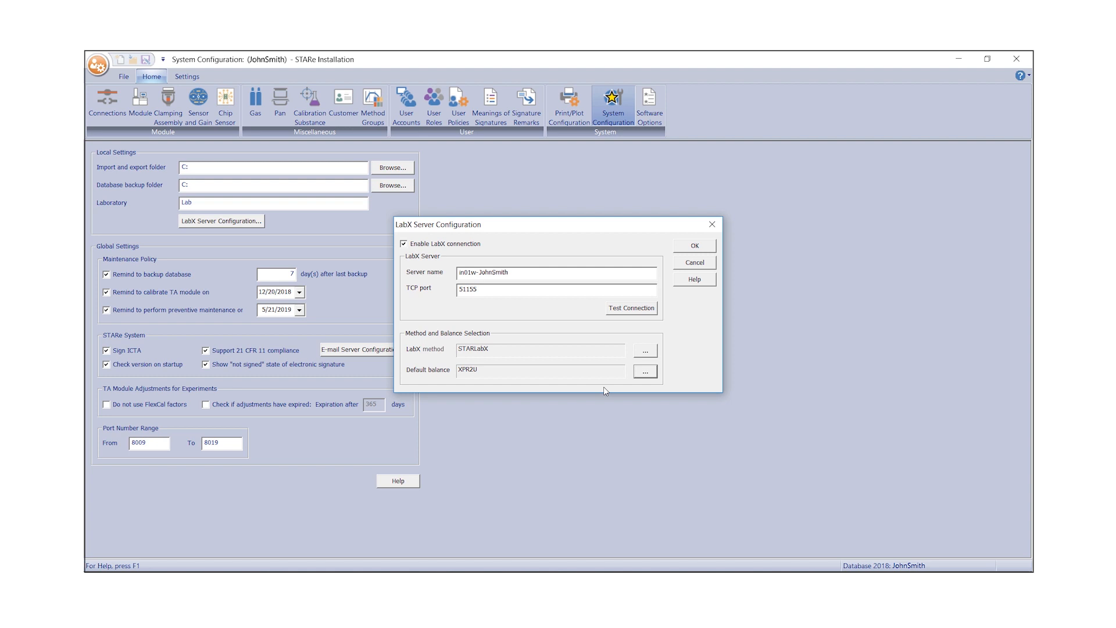
{"action": "mouse_move", "coordinate": [622, 364]}
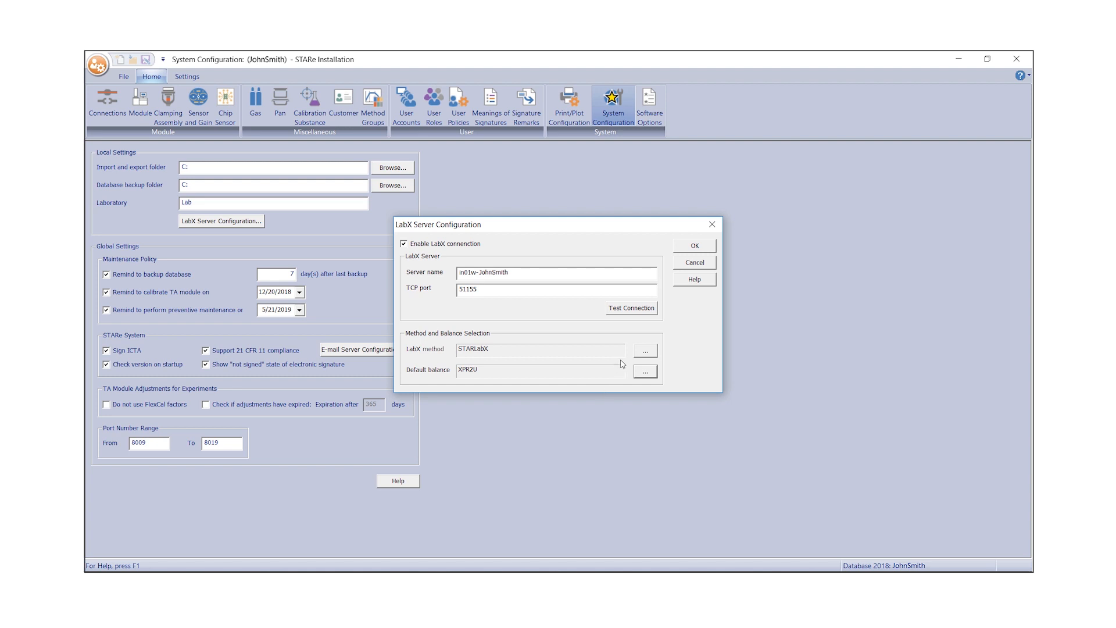
{"action": "left_click", "coordinate": [693, 245]}
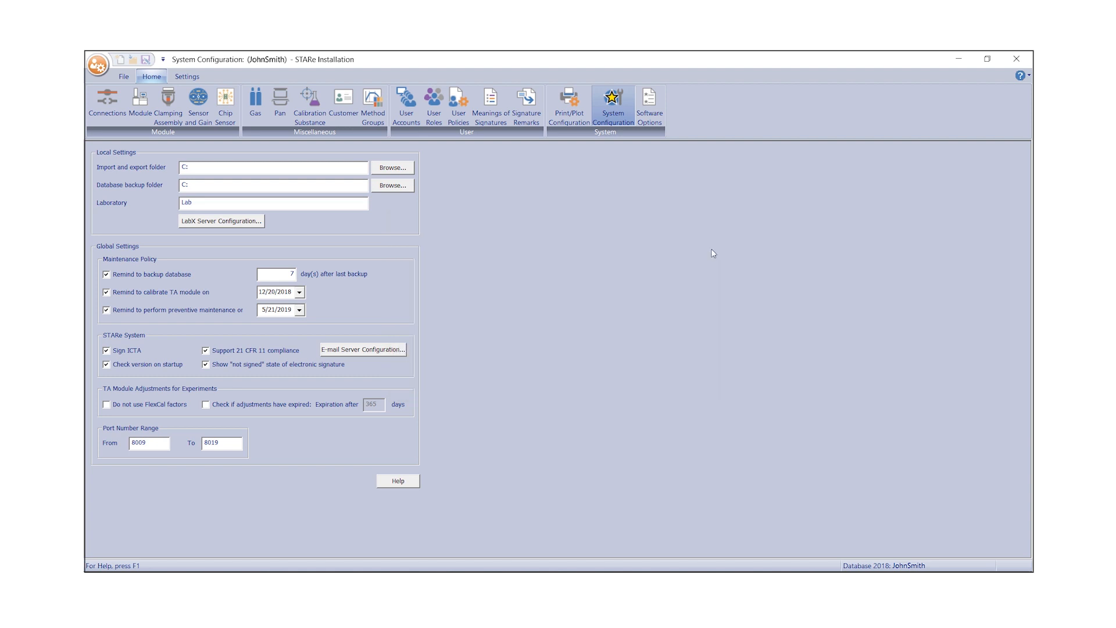